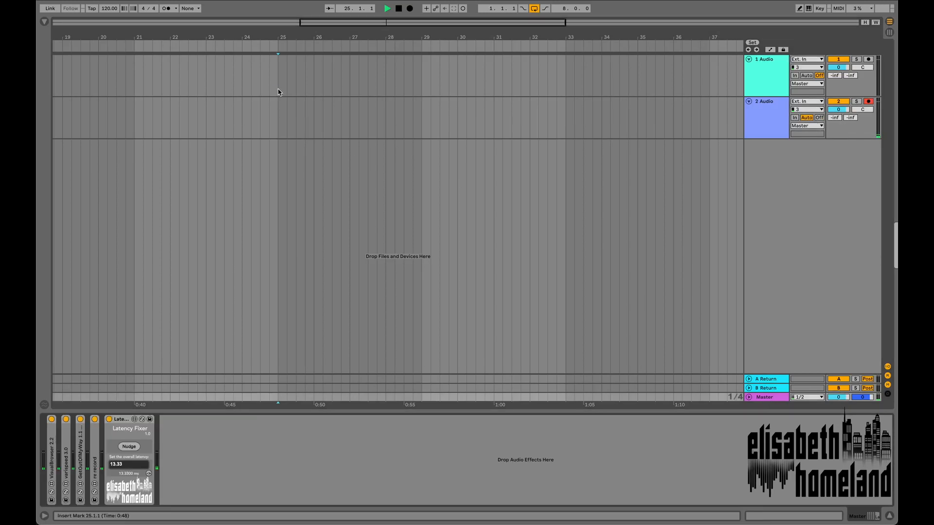
Step: Place the insert marker at bar 25 and arm both 1 Audio and 2 Audio
left_click(868, 59)
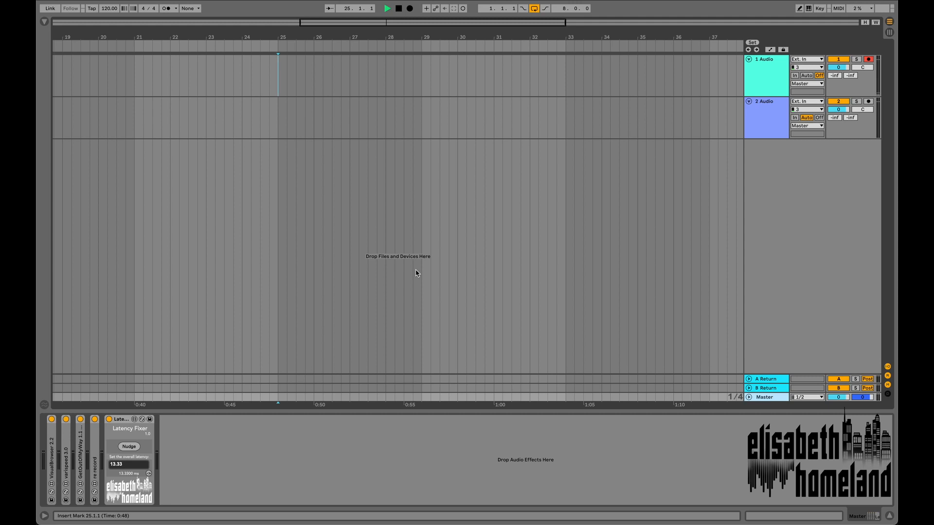
left_click(868, 101)
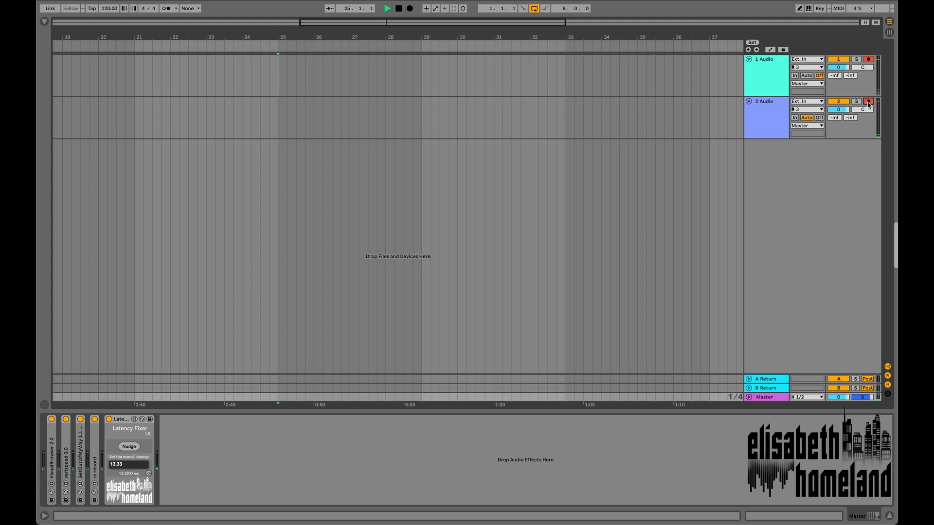
left_click(867, 101)
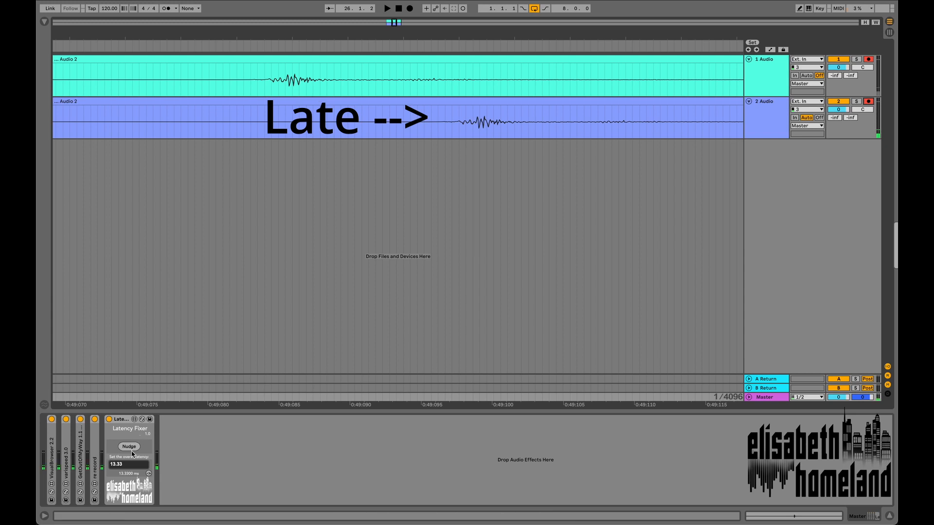
Step: Nudge the monitored recording into place with the Latency Fixer's Nudge control
left_click(129, 446)
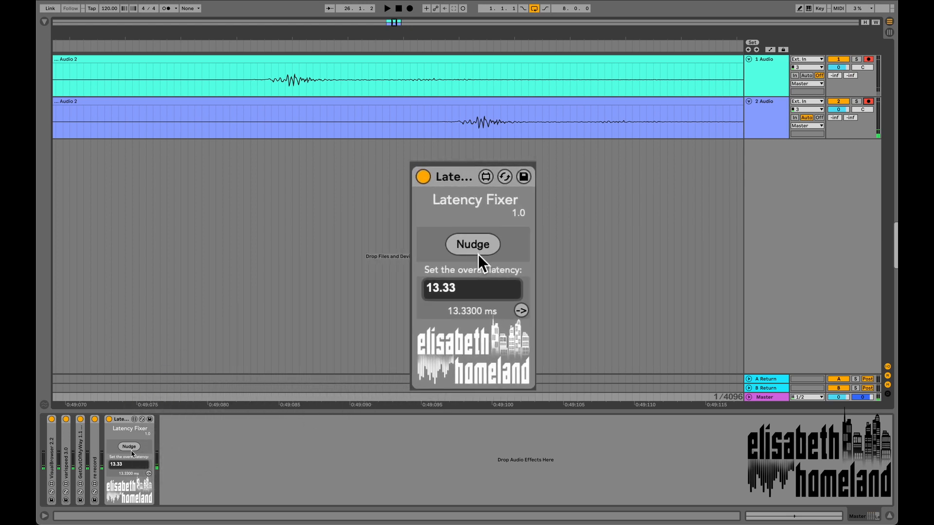
Step: Nudge the recording again on the Latency Fixer device
left_click(472, 244)
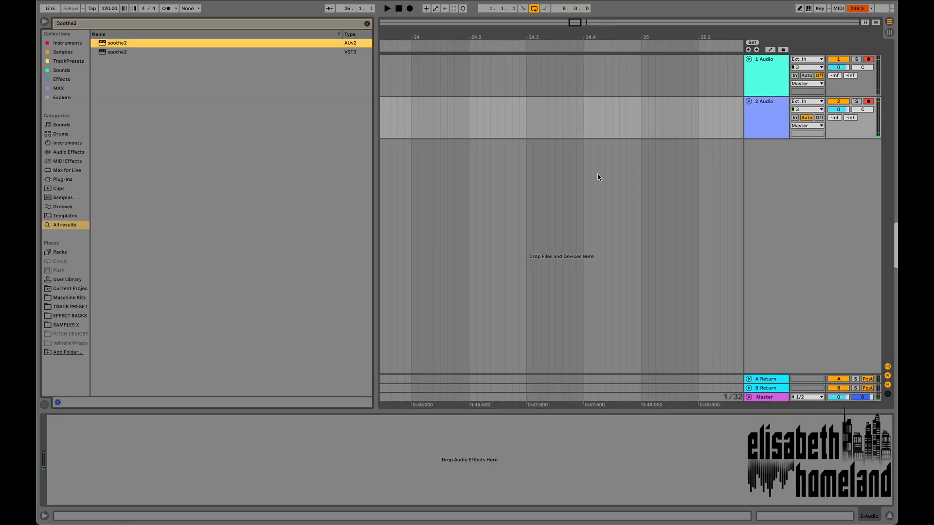
Step: Load the soothe2 AUv2 plug-in onto 2 Audio and close its plug-in window
double_click(117, 43)
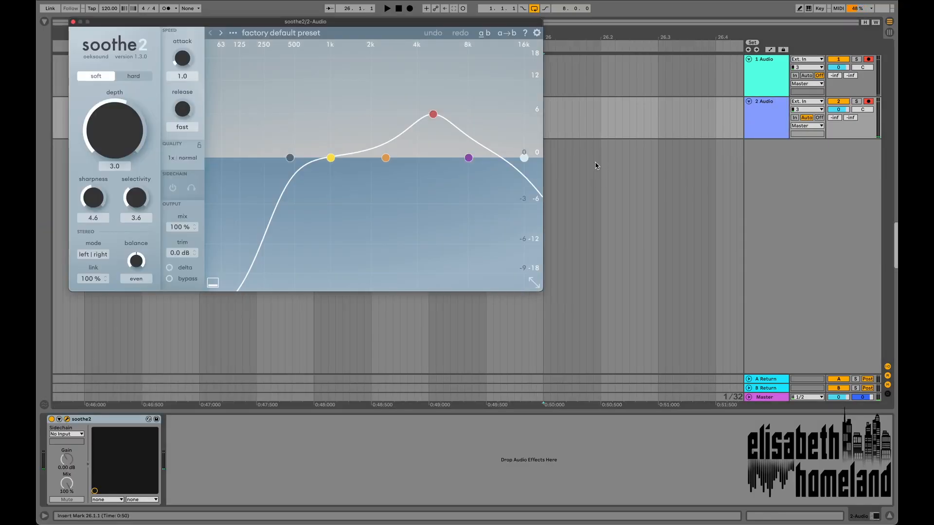
left_click(72, 21)
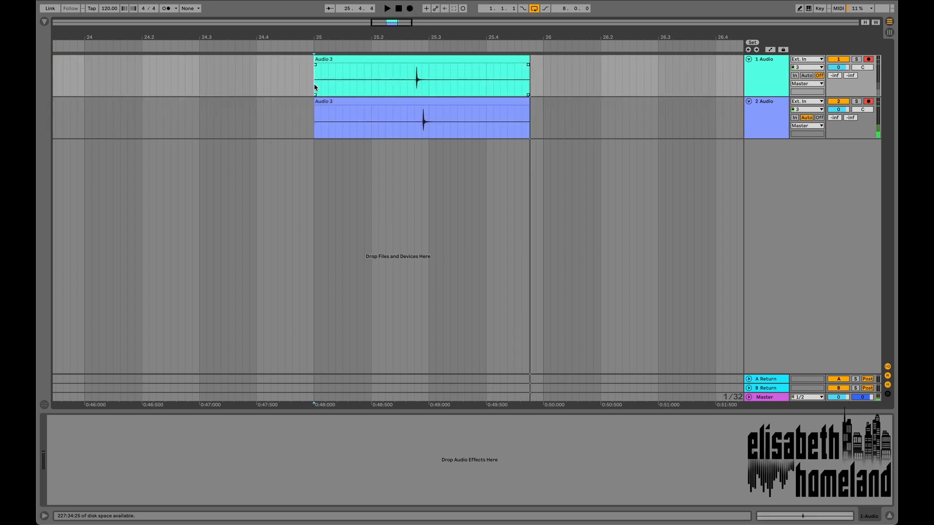
Step: Duplicate soothe2 into a long chain of instances on 2 Audio
left_click(573, 130)
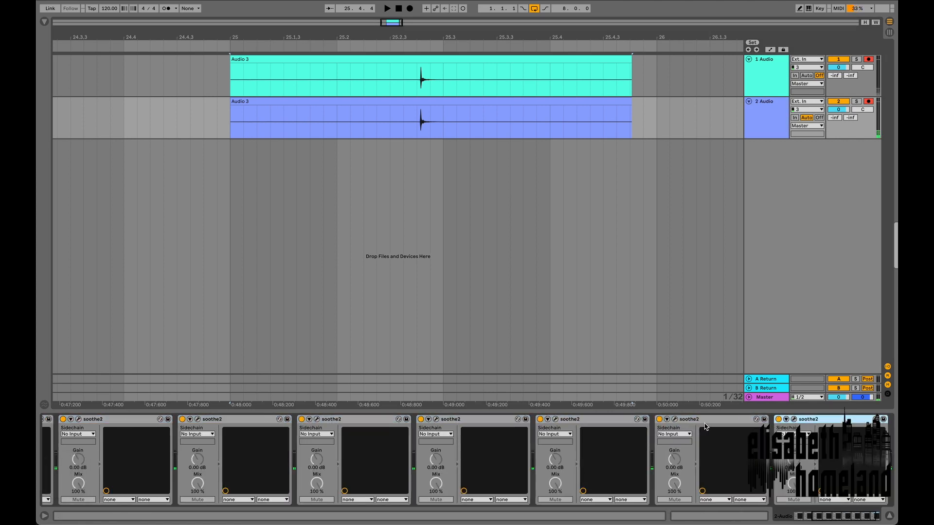
Step: Paste the copied soothe2 devices into Return track A's device chain
left_click(767, 379)
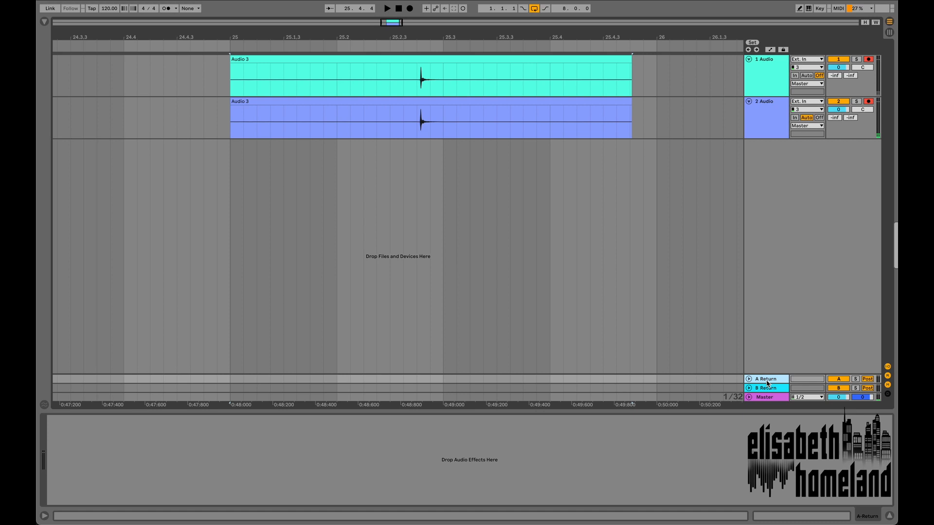
left_click(767, 379)
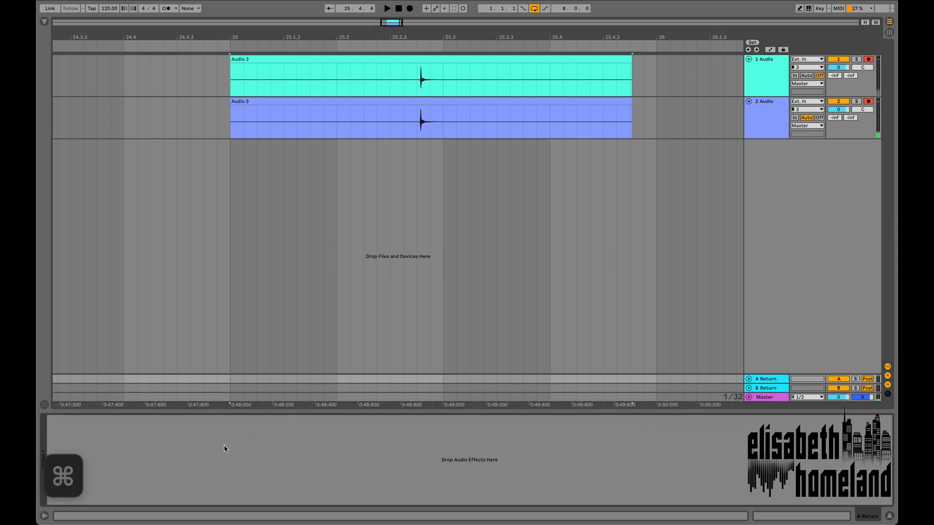
left_click(767, 379)
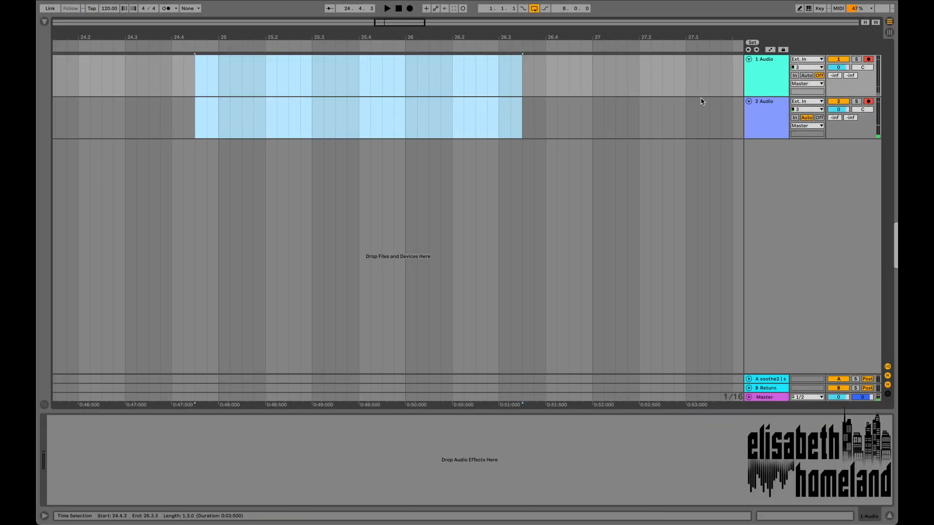
Step: Delete the recorded clips and extra audio track, then set the insert marker at bar 26
left_click(766, 74)
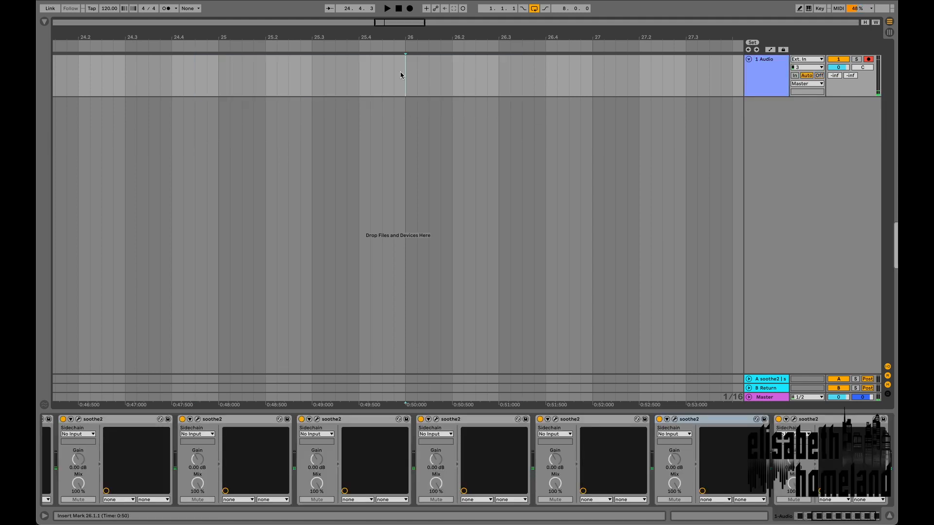
left_click(387, 8)
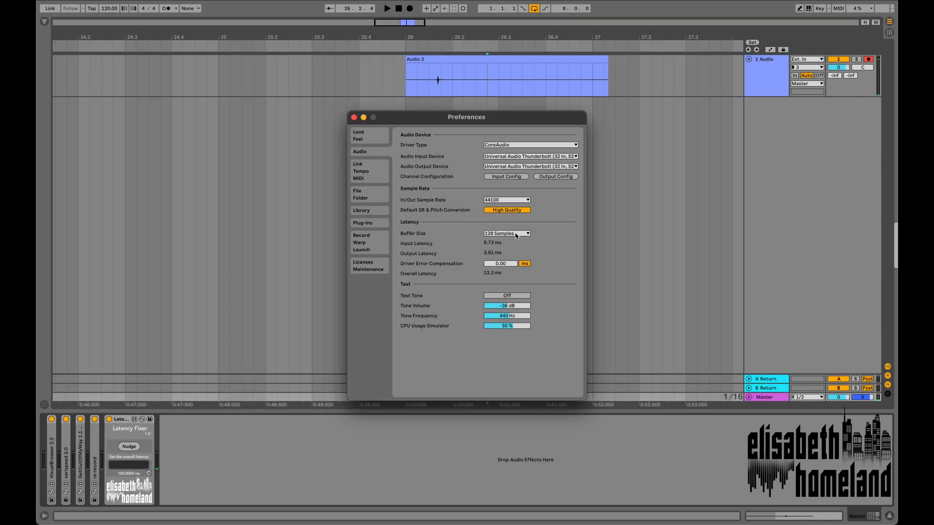
Step: Use a 2048-sample buffer, -100 ms driver compensation, and 100.41 ms Latency Fixer latency
left_click(506, 233)
type("-100")
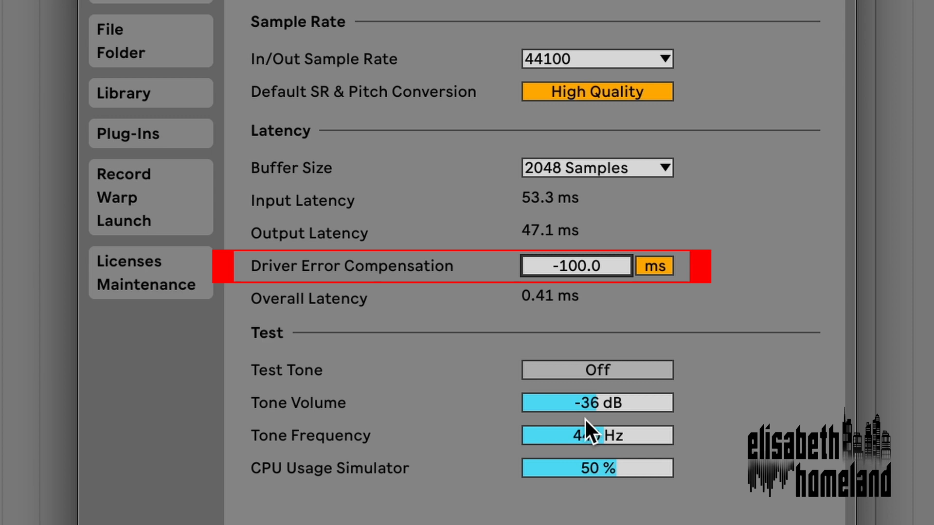
mouse_move(549, 317)
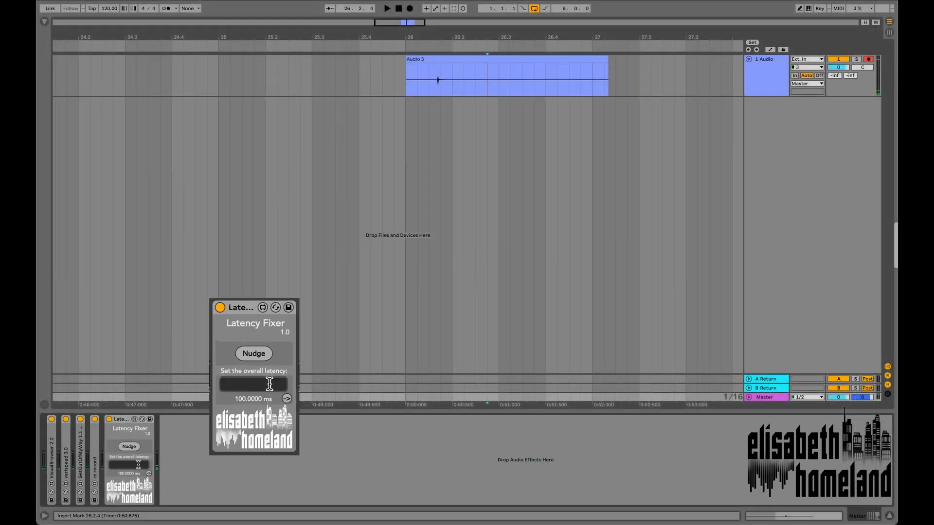
left_click(54, 8)
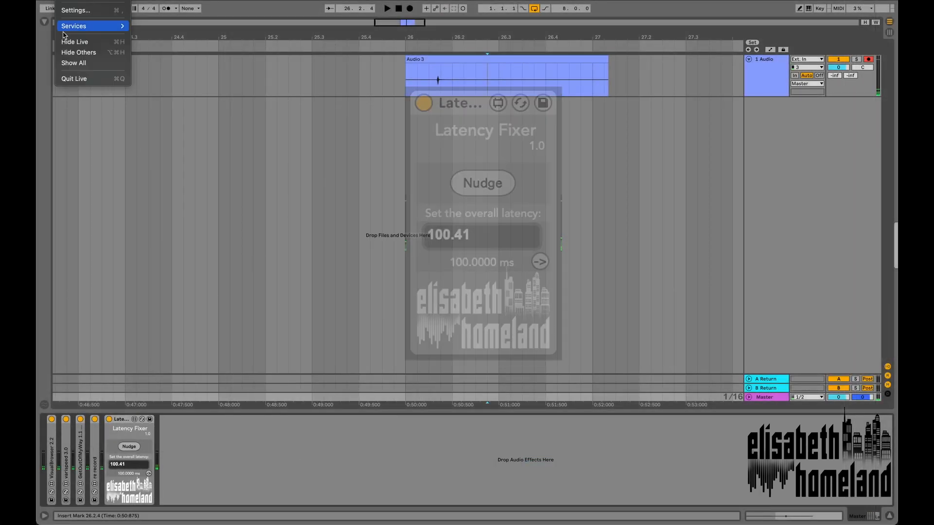
left_click(76, 10)
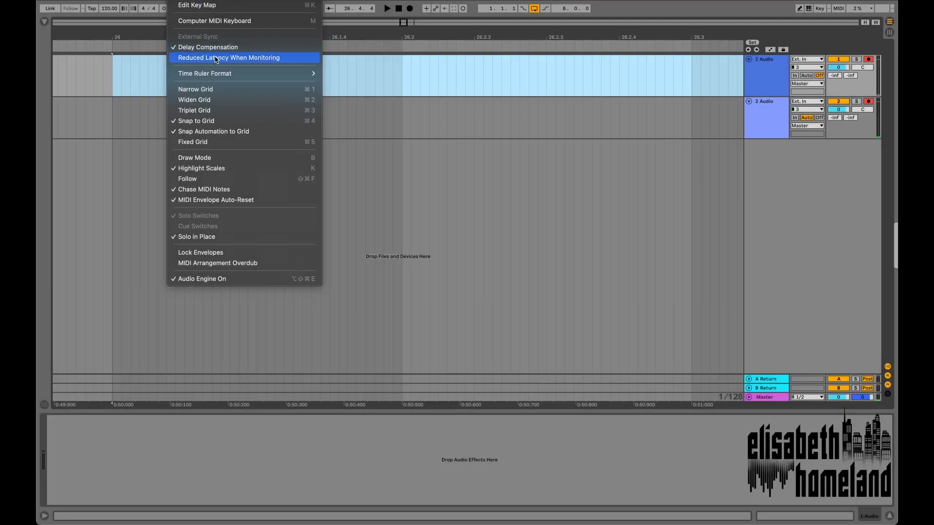
Step: Enable Reduced Latency When Monitoring in the Options menu and on Latency Fixer
left_click(229, 57)
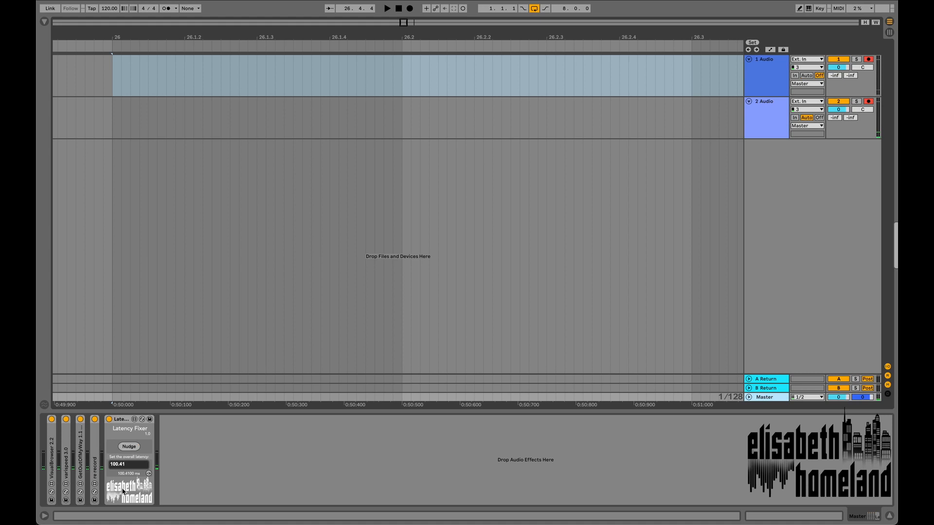
left_click(201, 458)
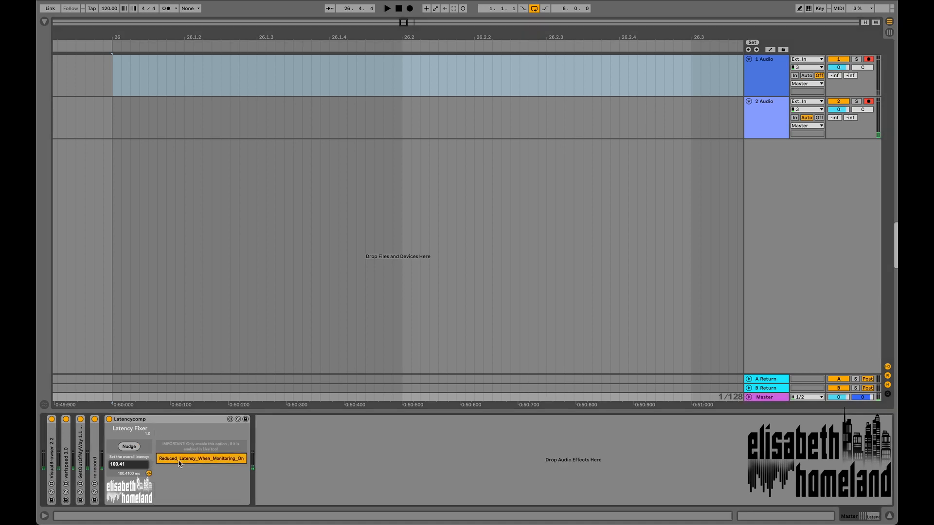